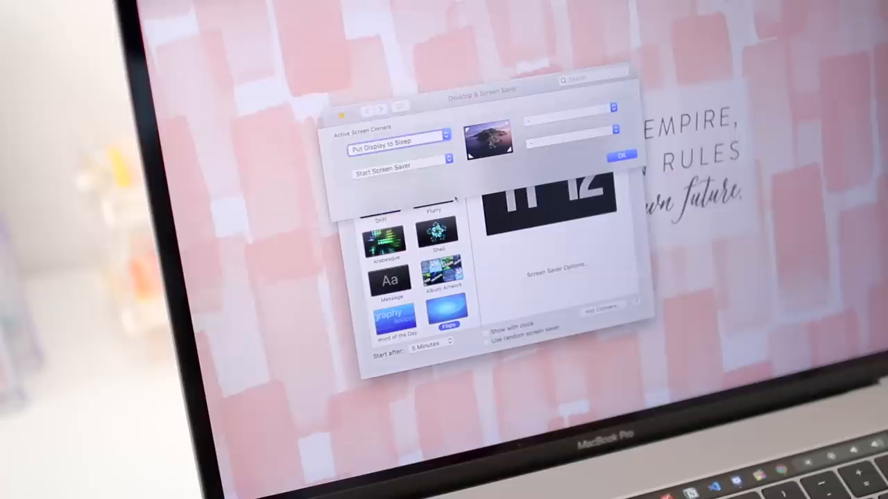
Step: Assign hot corners so one sleeps the display and another starts the screen saver
{"action": "left_click", "coordinate": [399, 141]}
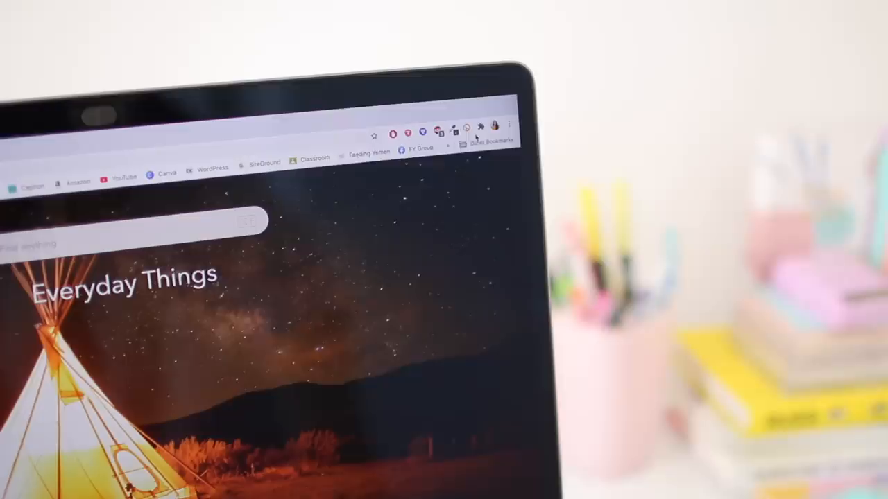
Step: Quit Chrome, leaving the cloud quote wallpaper on the desktop
{"action": "left_click", "coordinate": [480, 128]}
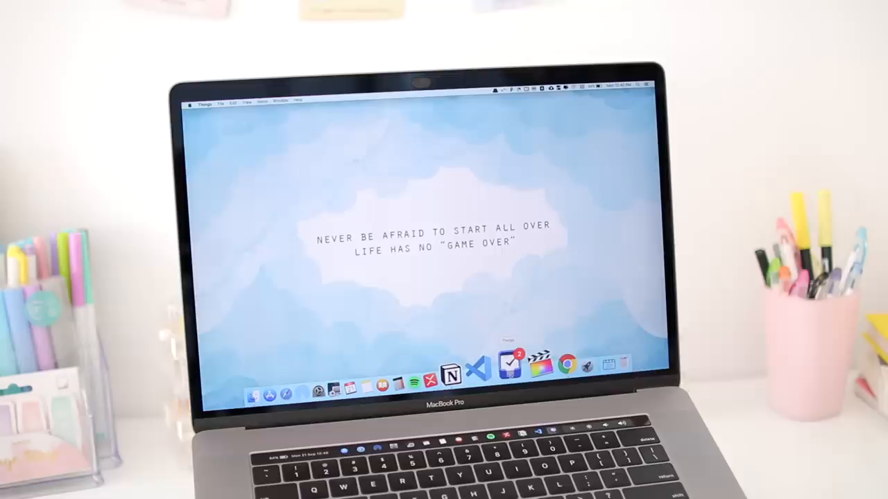
{"action": "left_click", "coordinate": [477, 366]}
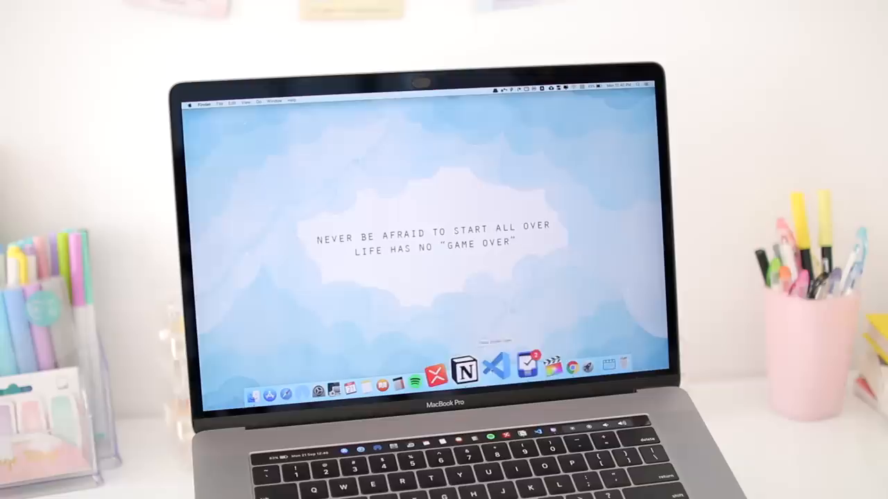
{"action": "left_click", "coordinate": [464, 366]}
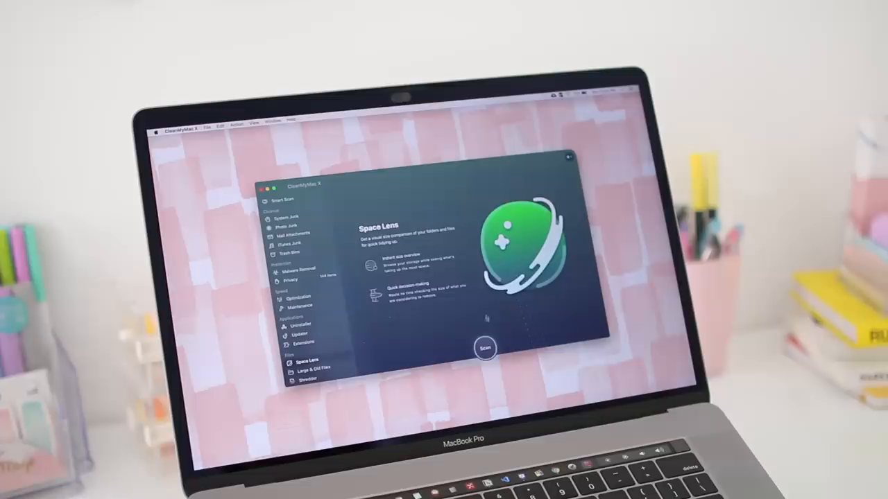
Step: Select Space Lens in the CleanMyMac X sidebar
{"action": "left_click", "coordinate": [484, 349]}
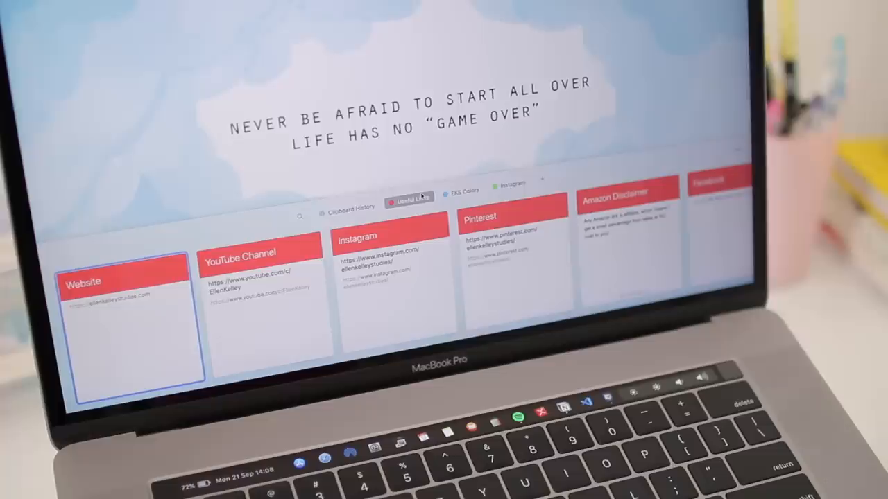
Step: Switch the clipboard manager to the pinboard of saved link snippets
{"action": "left_click", "coordinate": [460, 190]}
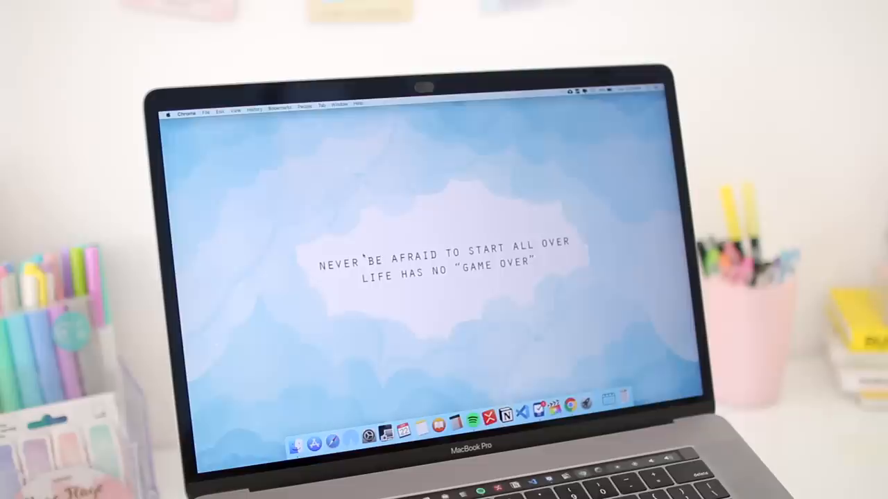
{"action": "type", "text": "synonym for enthusi"}
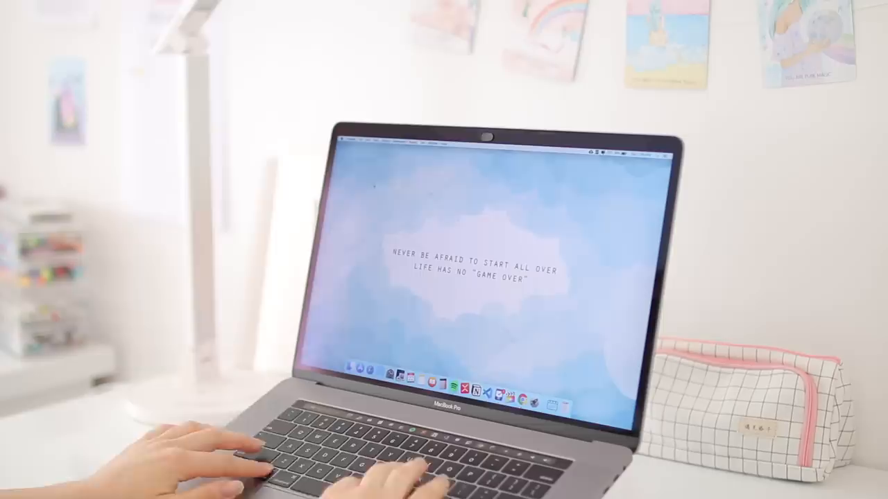
{"action": "type", "text": "amazon kok"}
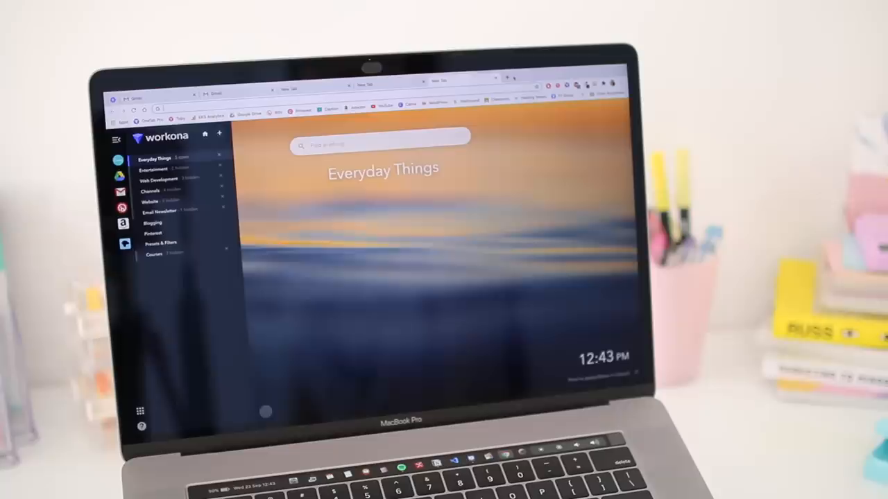
Step: Enter 'go' in the Everyday Things workspace search box
{"action": "type", "text": "go"}
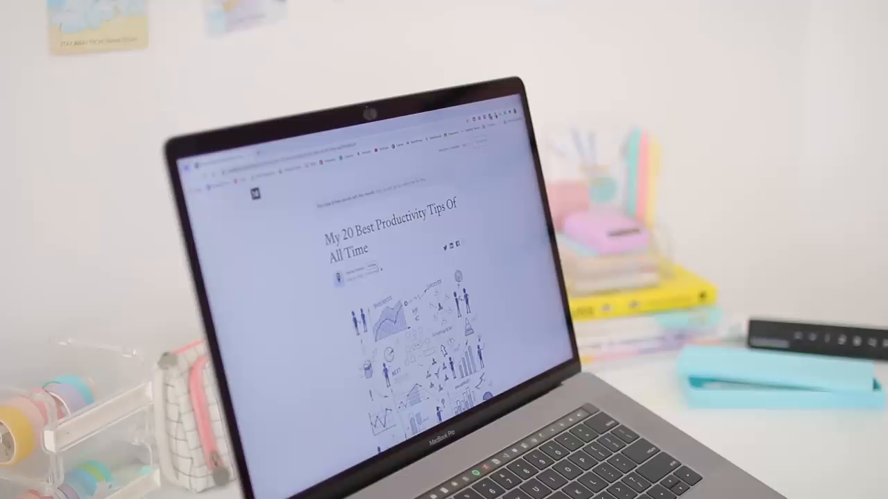
Step: Start Podcastle reading the productivity tips article aloud
{"action": "scroll", "scroll_direction": "down", "scroll_amount": 3}
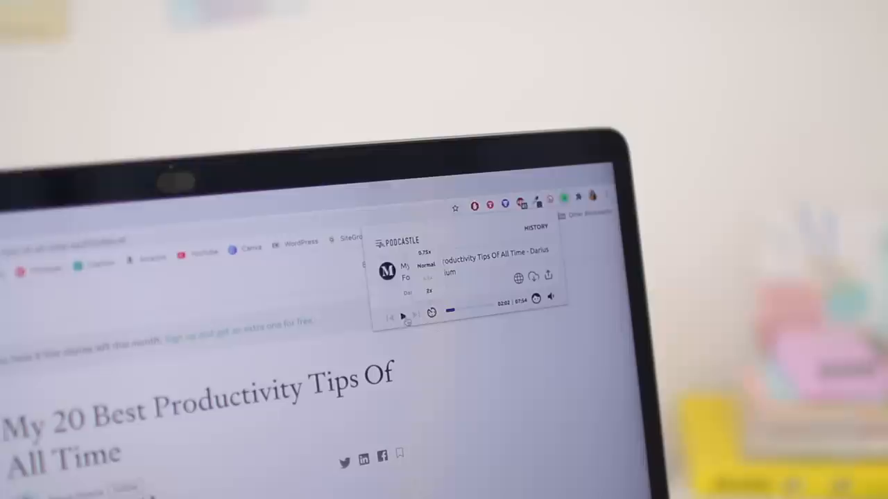
{"action": "left_click", "coordinate": [403, 314]}
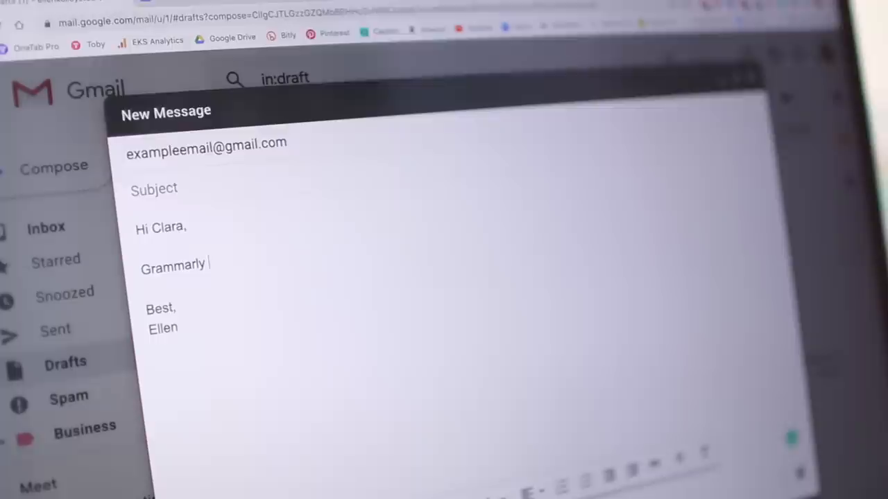
Step: Write 'will correct your punctuation and grammar', swap 'improve' for Grammarly's 'enhance', and review the next suggestion
{"action": "type", "text": "will correct your punctuation and grammar"}
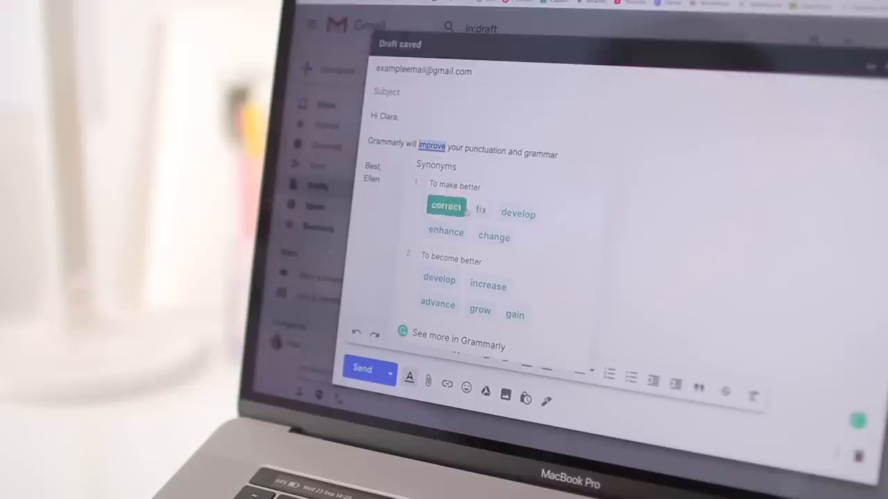
{"action": "left_click", "coordinate": [445, 232]}
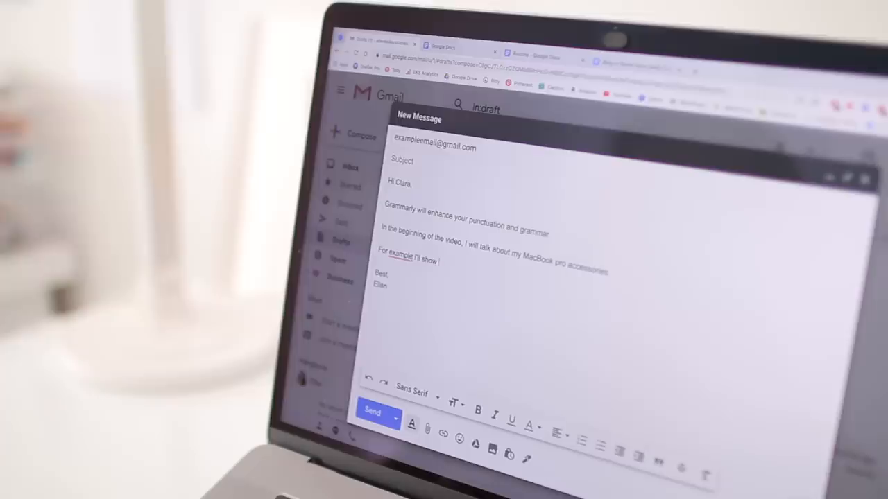
{"action": "left_click", "coordinate": [344, 116]}
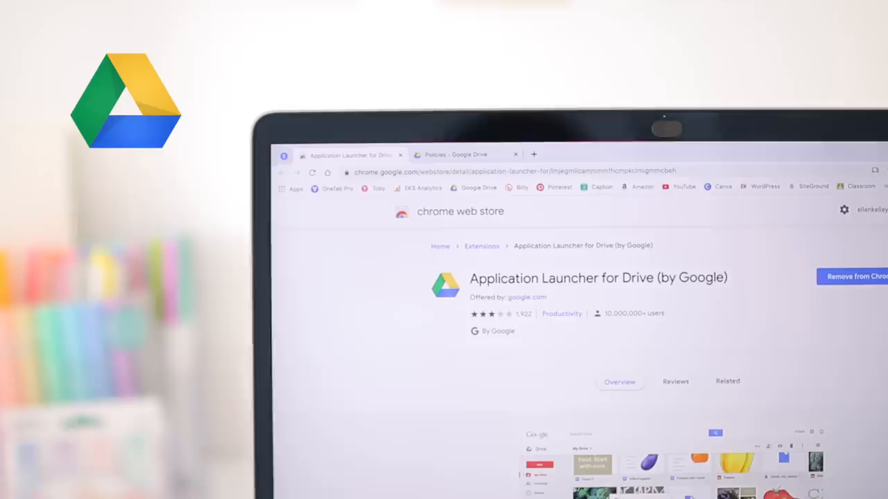
Step: Switch to the Policies – Google Drive tab showing the EK Studies Website Policies folder
{"action": "left_click", "coordinate": [455, 154]}
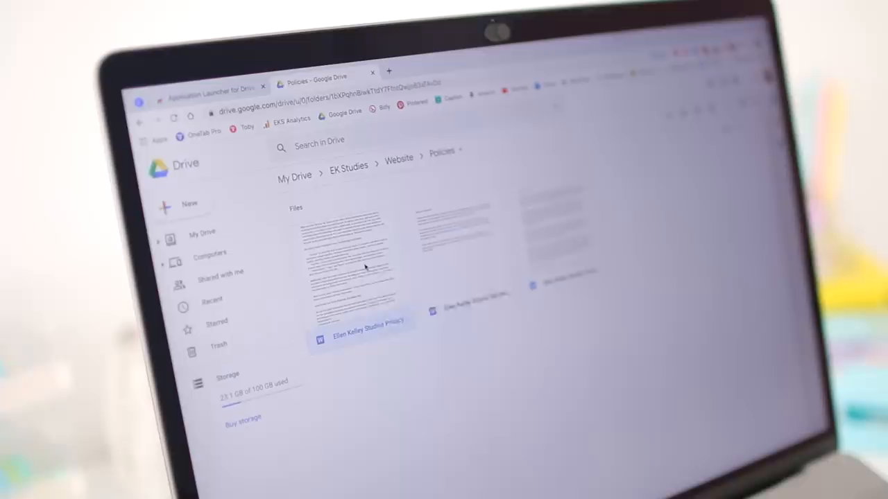